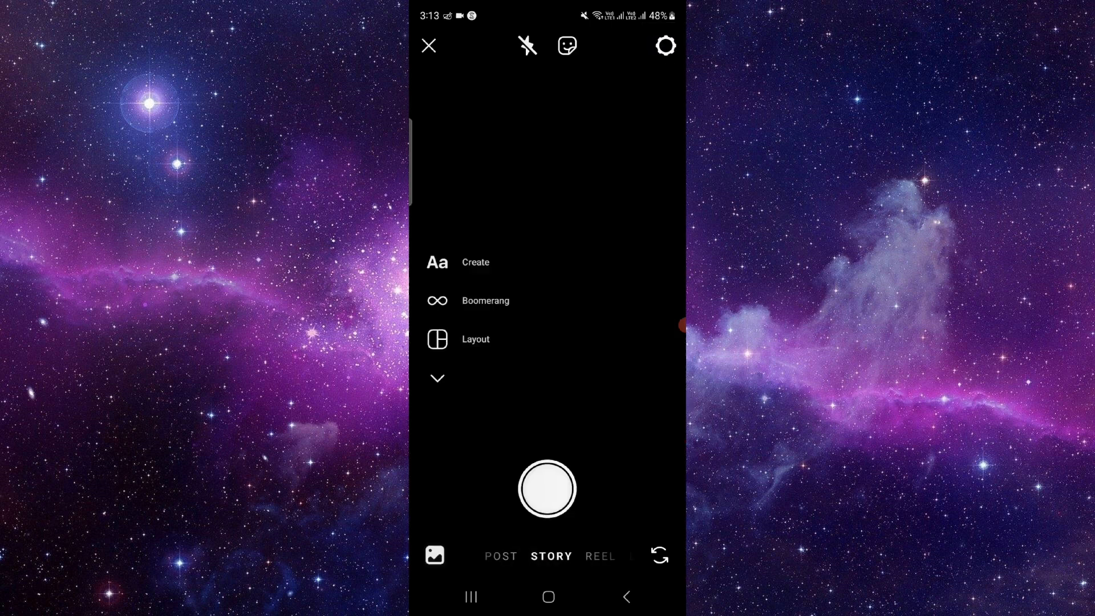
Open the New post screen with the Recents gallery showing photos and videos to pick from.
{"action": "left_click", "coordinate": [499, 556]}
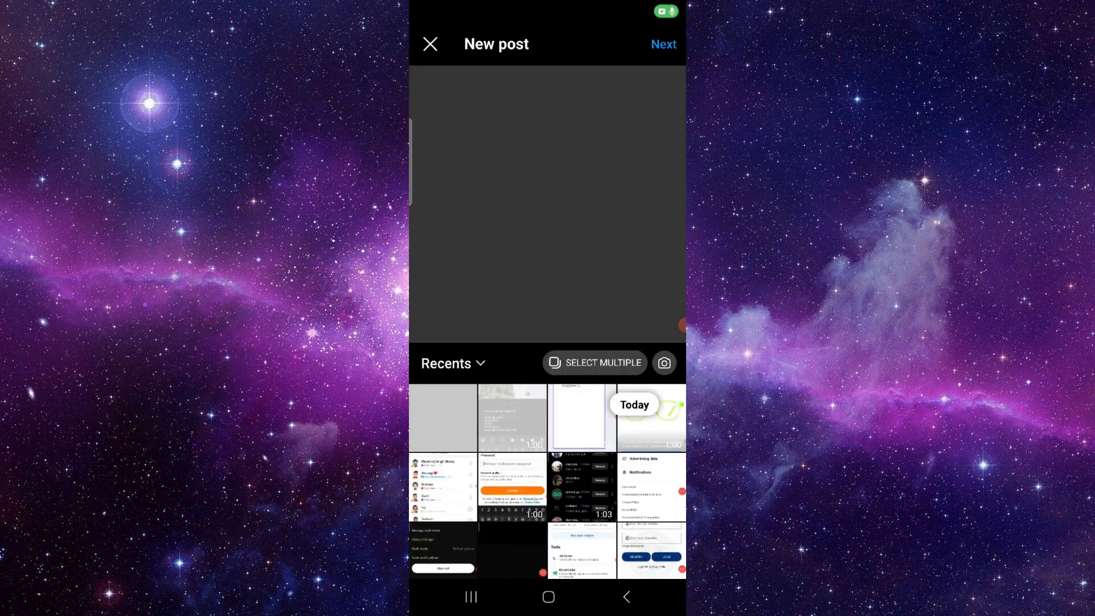